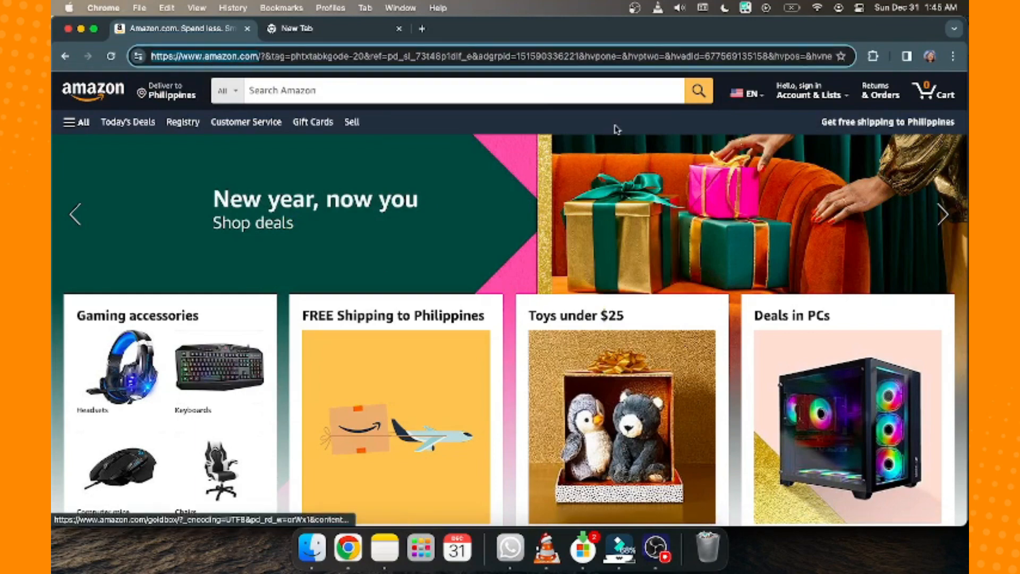
Step: Reveal the Account & Lists dropdown with sign-in and new-customer options
left_click(811, 89)
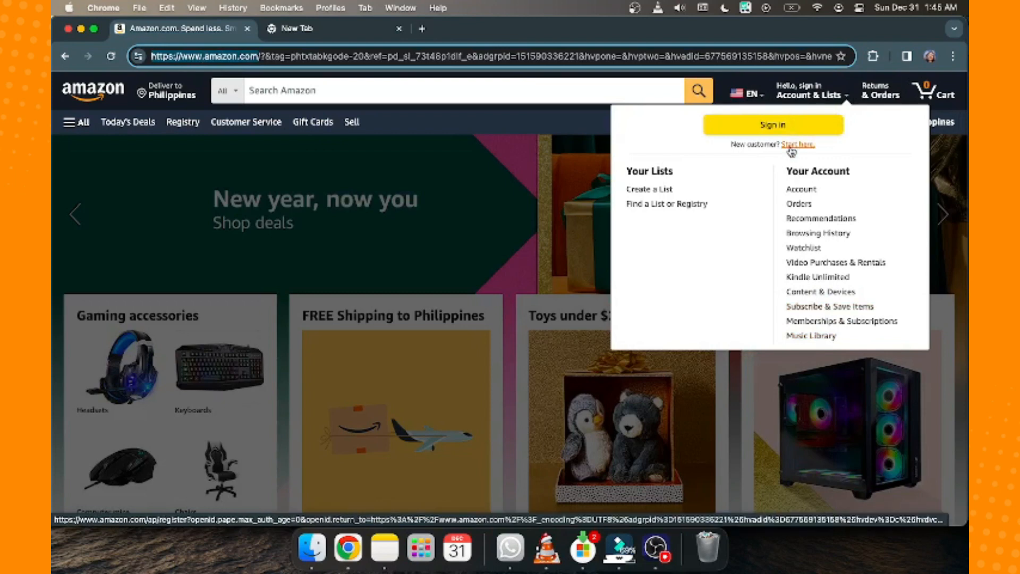
Step: Register as a new customer named 'amazing gerace' with a password and submit for email verification
left_click(796, 143)
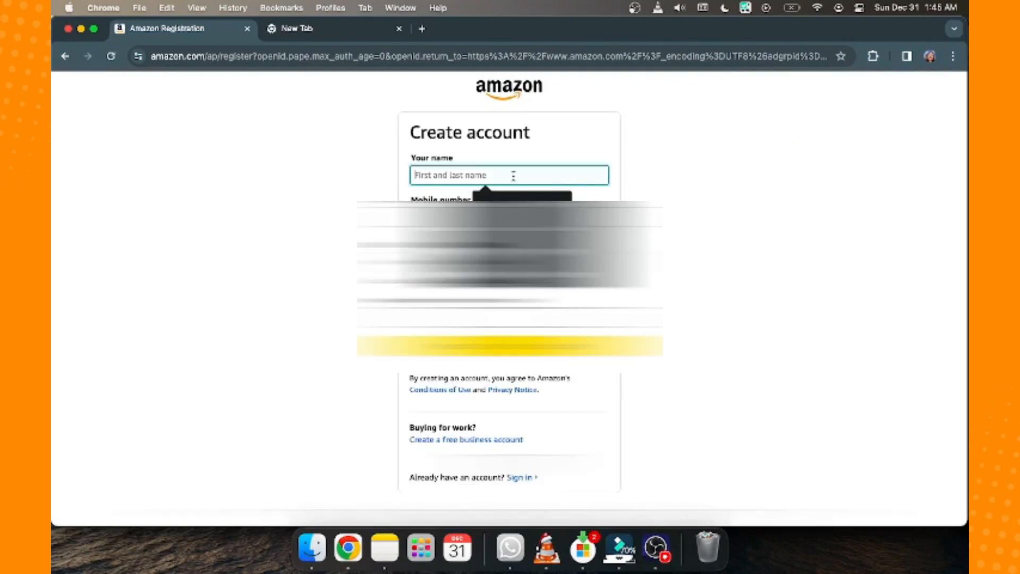
type("amazing gerace")
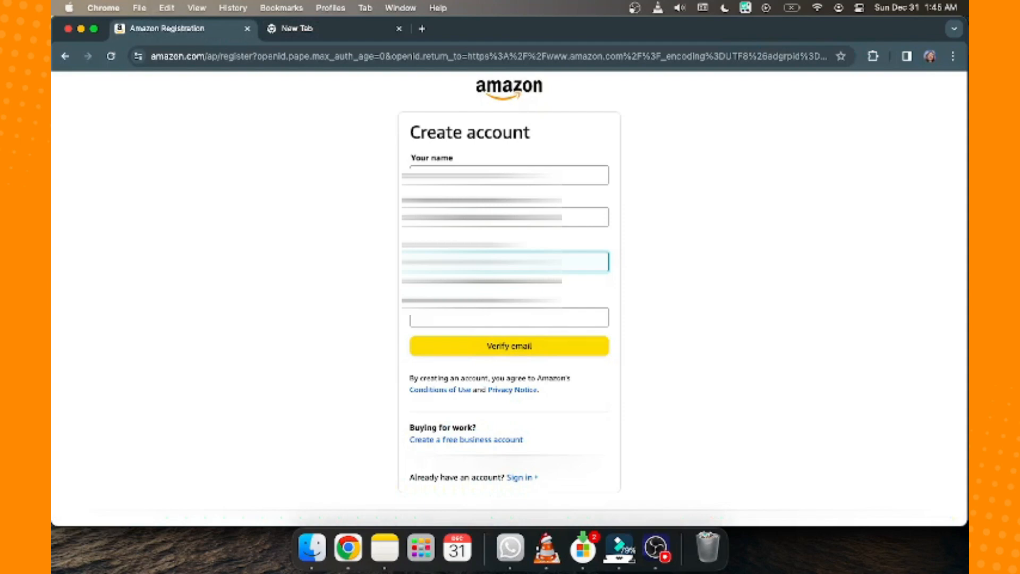
type("password")
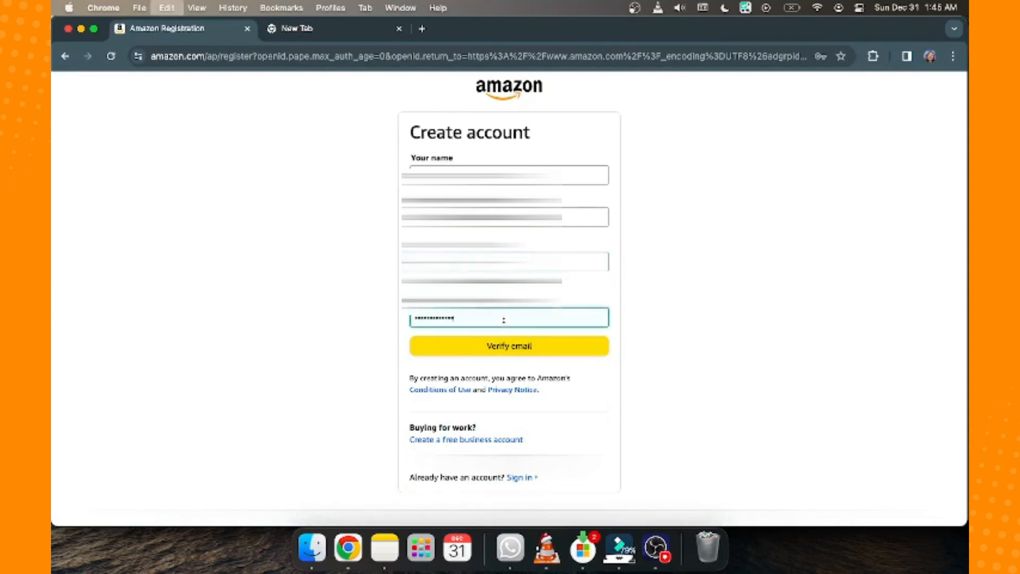
left_click(509, 345)
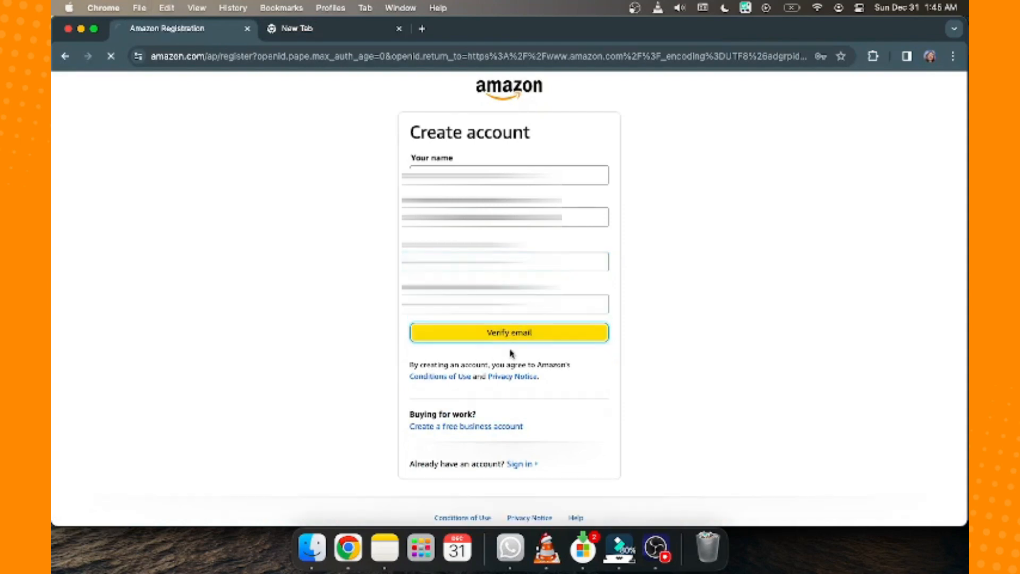
Step: Enter the emailed one-time password and create the Amazon account
left_click(509, 333)
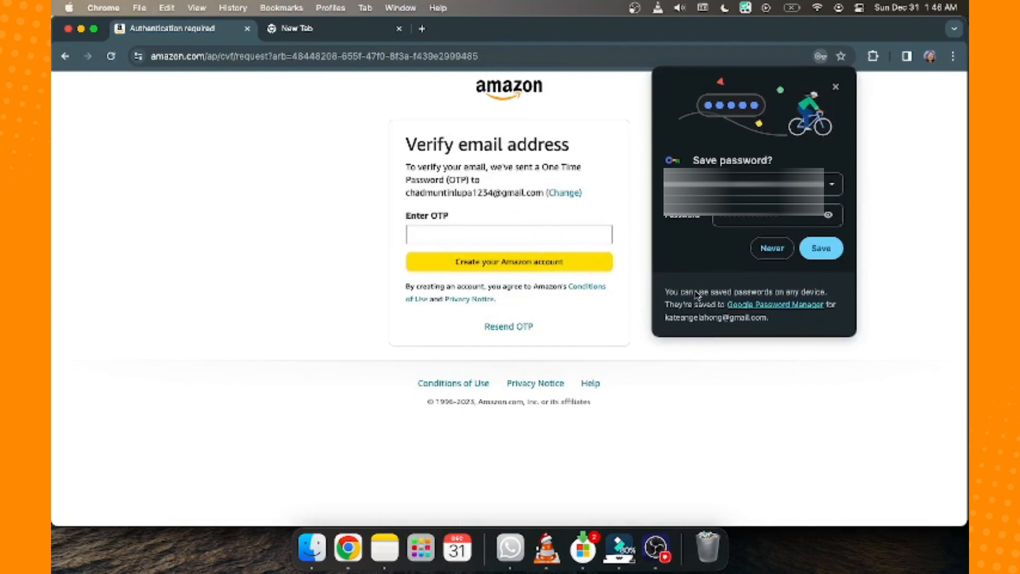
mouse_move(564, 235)
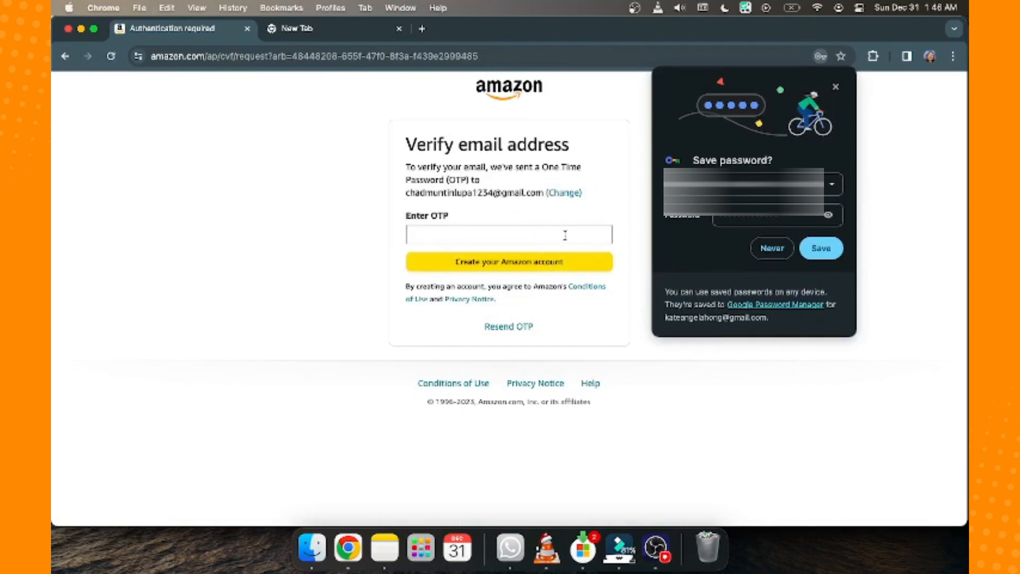
left_click(508, 235)
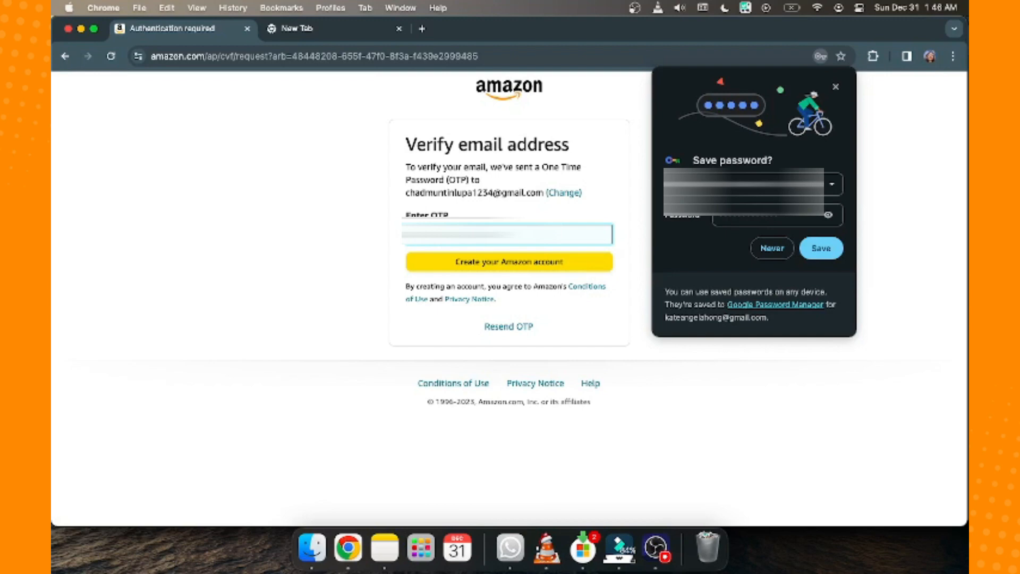
left_click(508, 262)
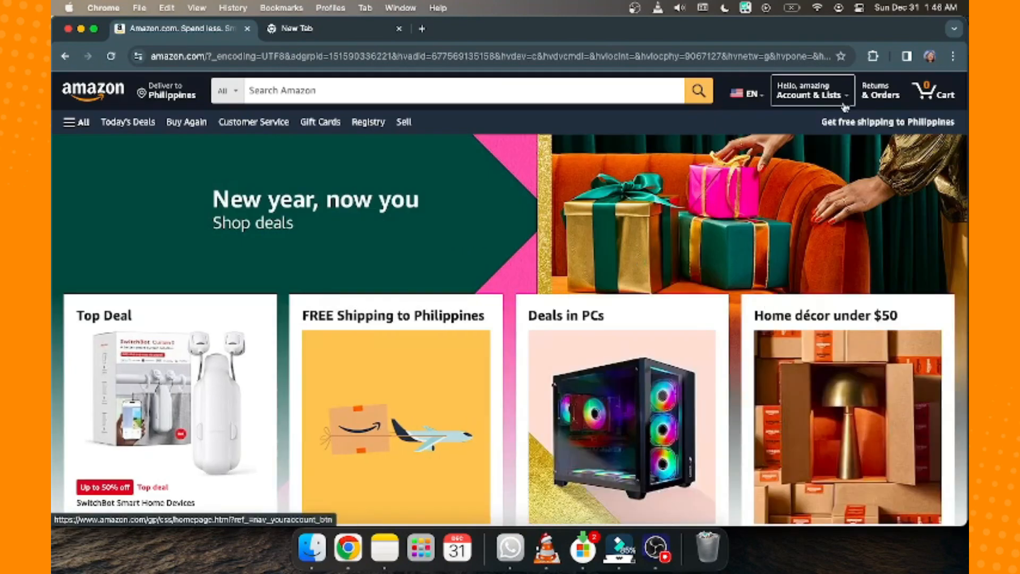
Step: Go to the new account's Your Account overview from the signed-in homepage
scroll("down", 3)
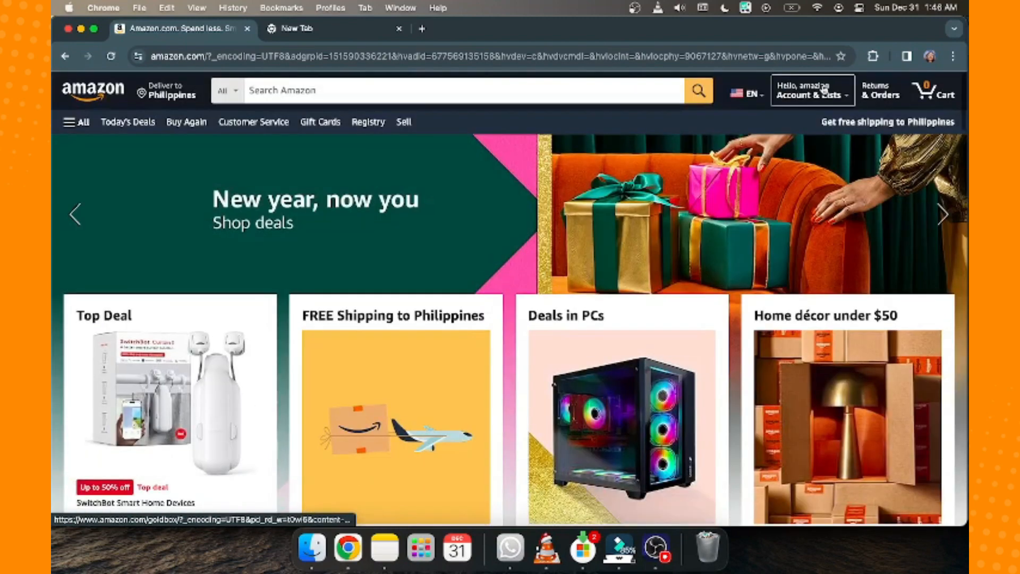
left_click(812, 89)
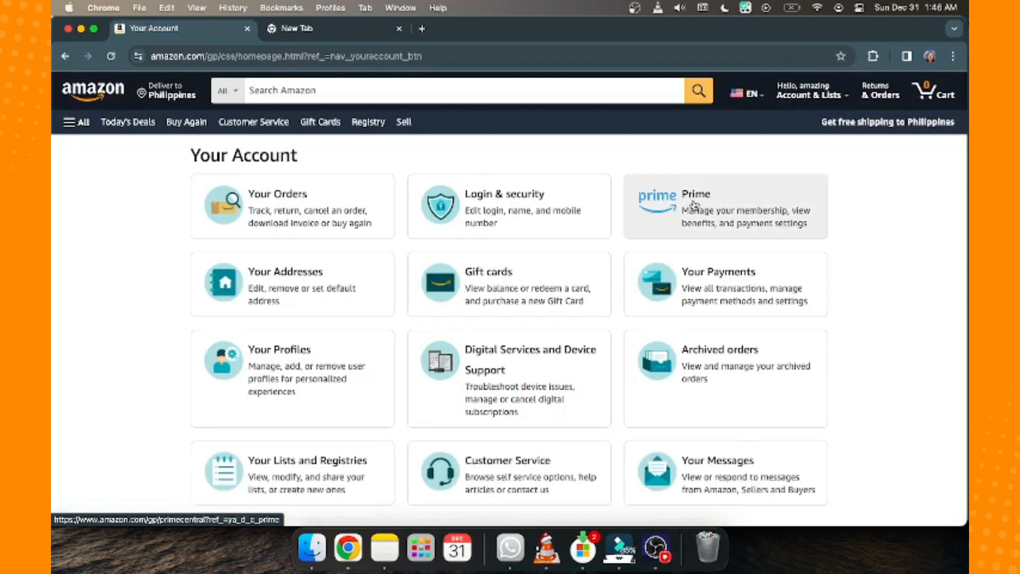
mouse_move(562, 427)
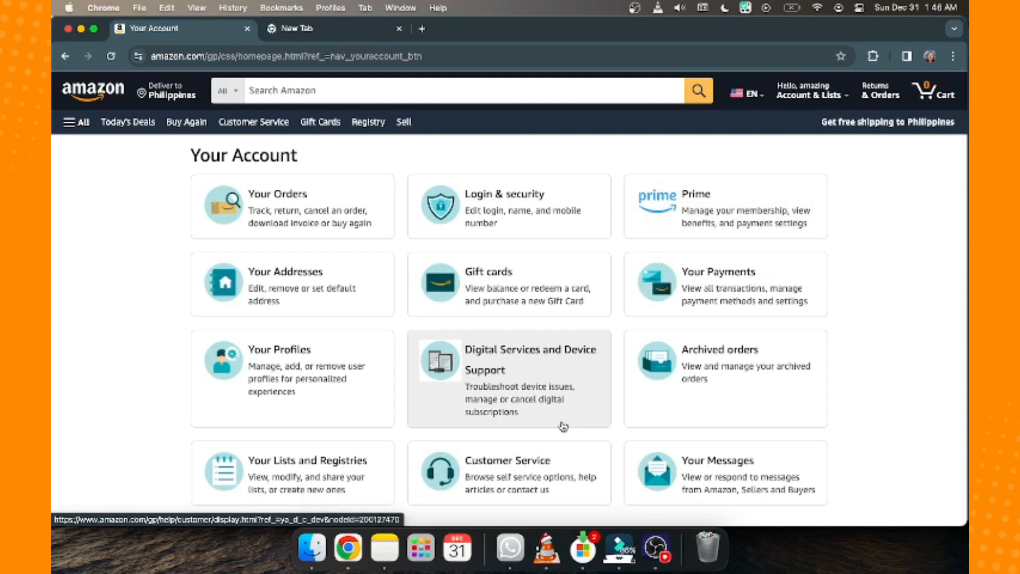
scroll("down", 3)
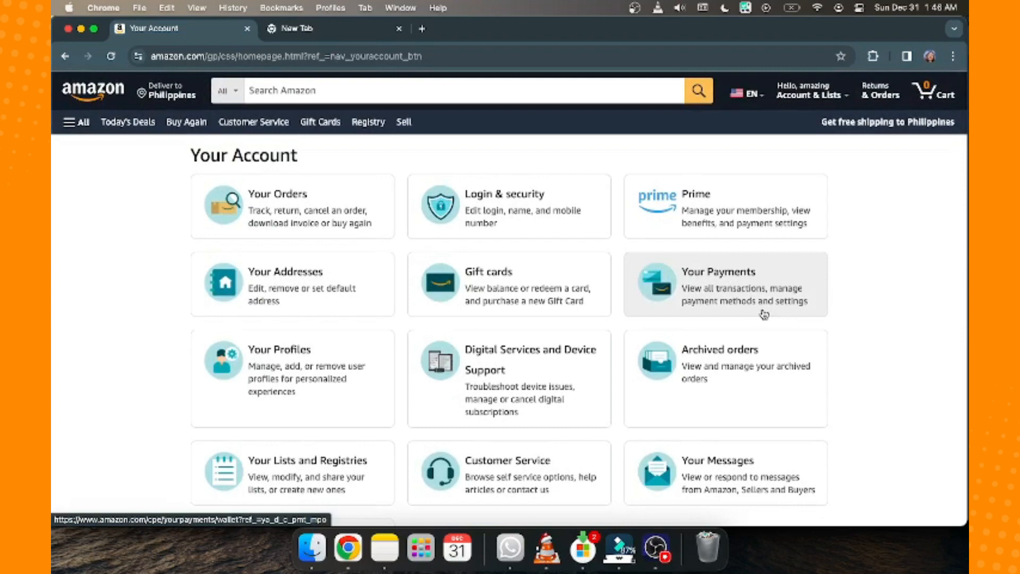
mouse_move(760, 318)
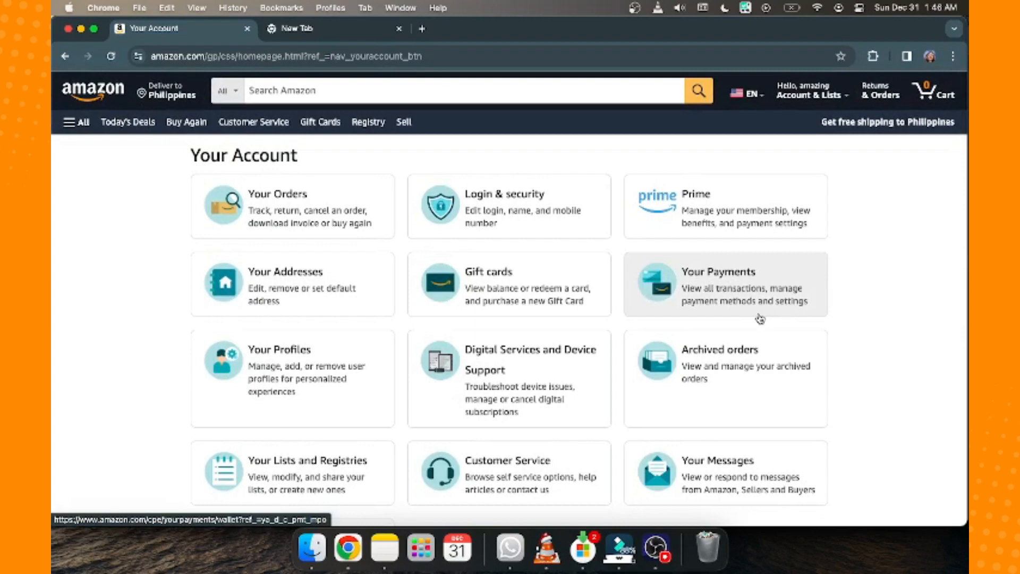